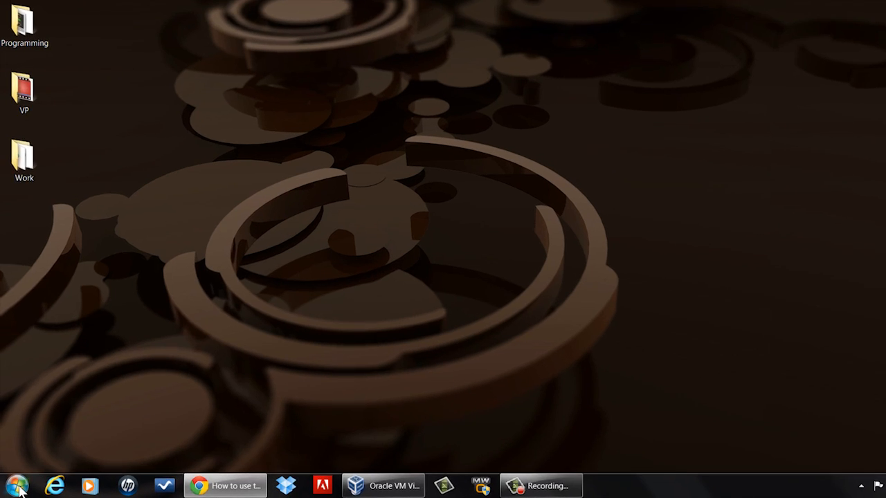
Reach Control Panel from the Start menu showing all Control Panel items
{"action": "left_click", "coordinate": [15, 479]}
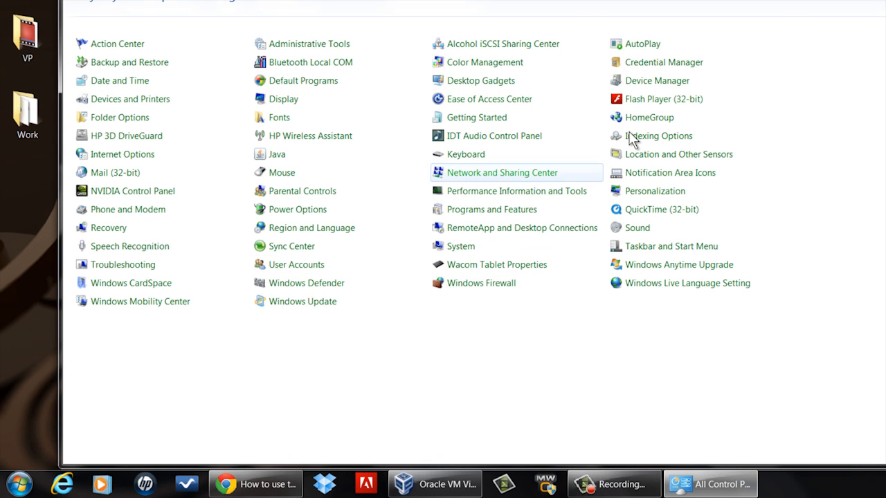
{"action": "mouse_move", "coordinate": [503, 116]}
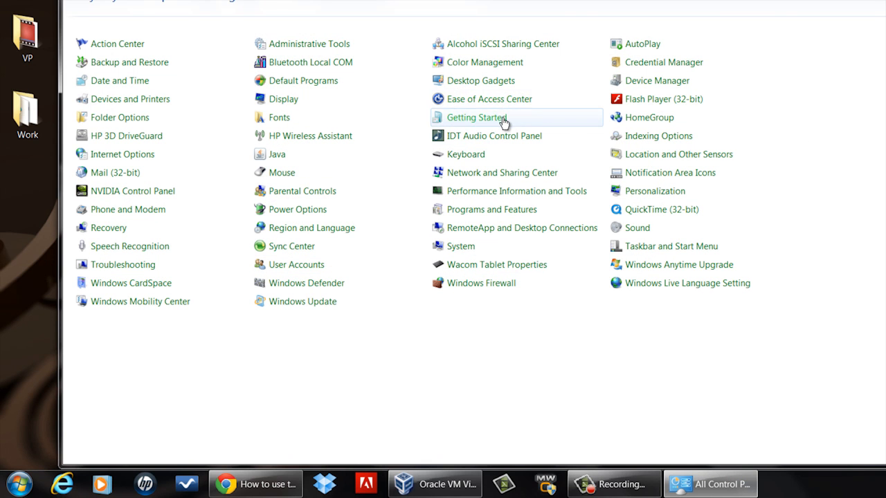
{"action": "mouse_move", "coordinate": [515, 191]}
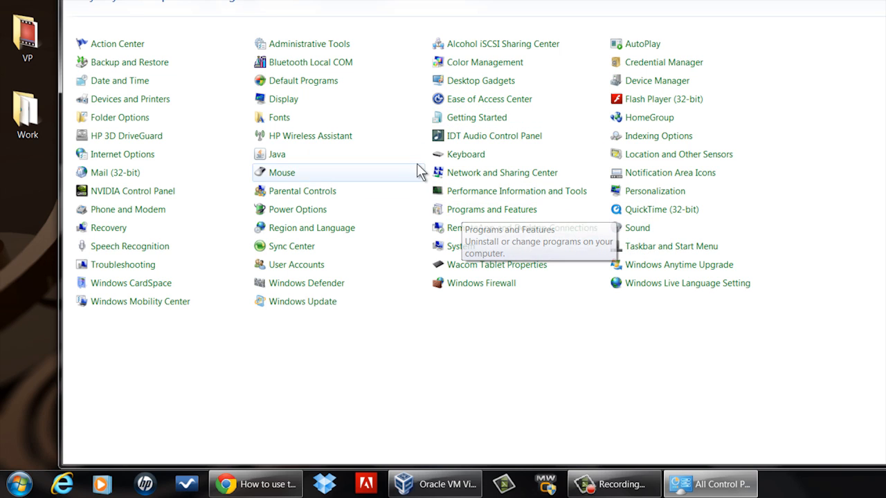
{"action": "mouse_move", "coordinate": [473, 211]}
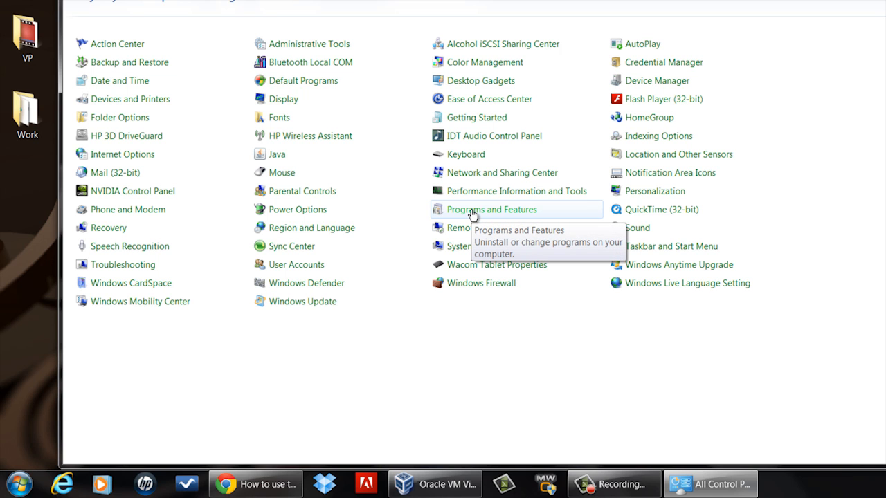
Select Microsoft Office Professional Plus 2007 in the Programs and Features list
{"action": "left_click", "coordinate": [492, 209]}
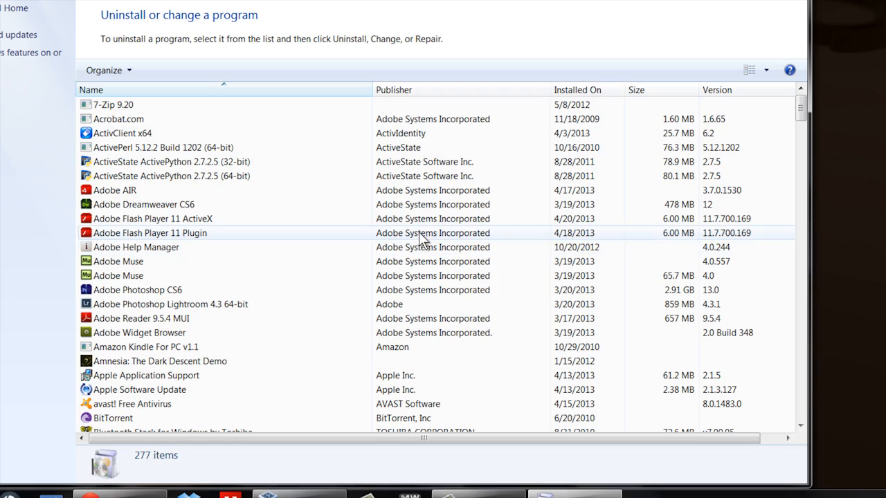
{"action": "scroll", "scroll_direction": "down", "scroll_amount": 3}
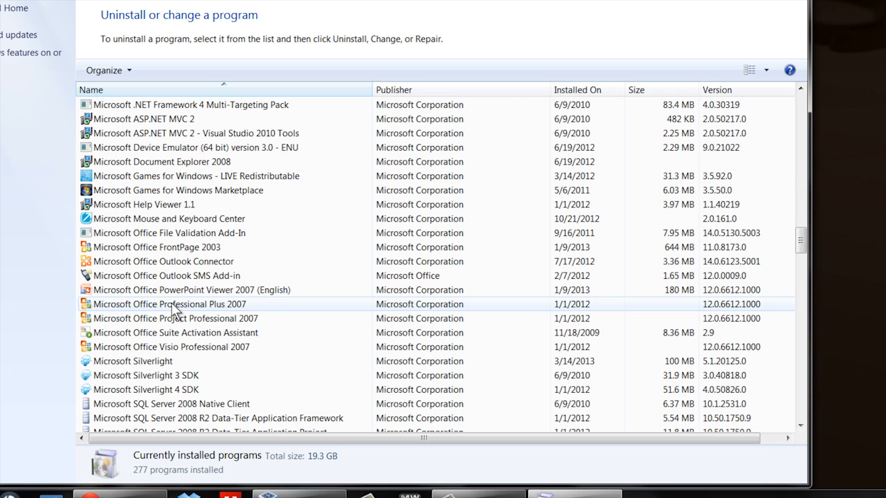
{"action": "mouse_move", "coordinate": [192, 318]}
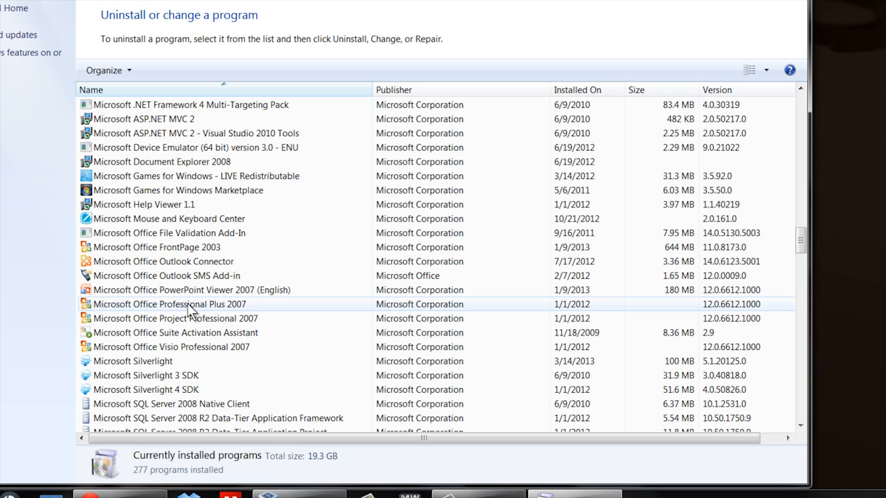
{"action": "left_click", "coordinate": [194, 304]}
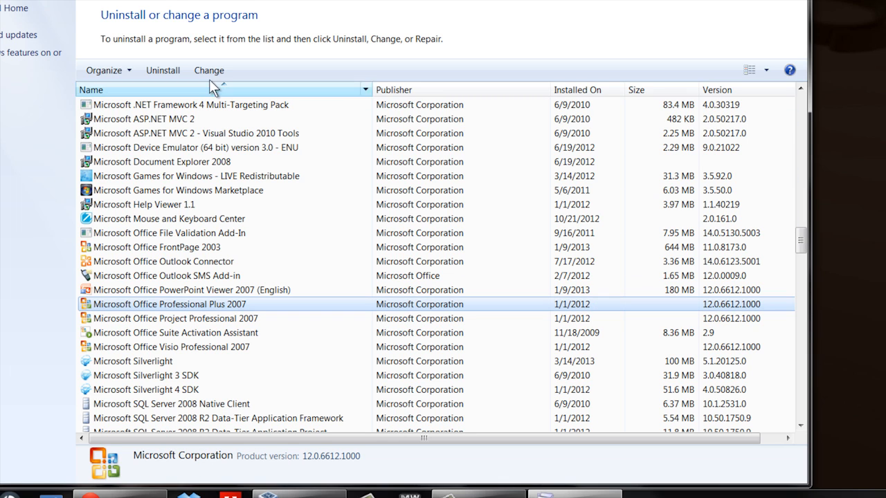
{"action": "mouse_move", "coordinate": [162, 70]}
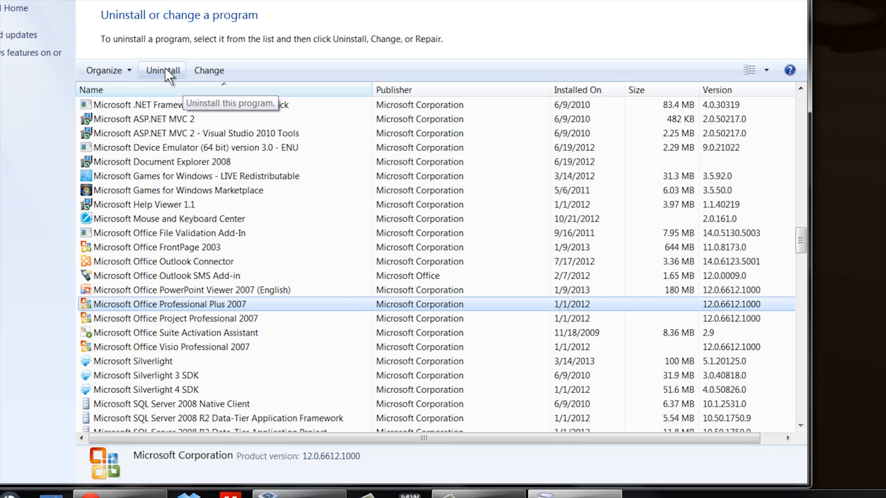
{"action": "mouse_move", "coordinate": [207, 70]}
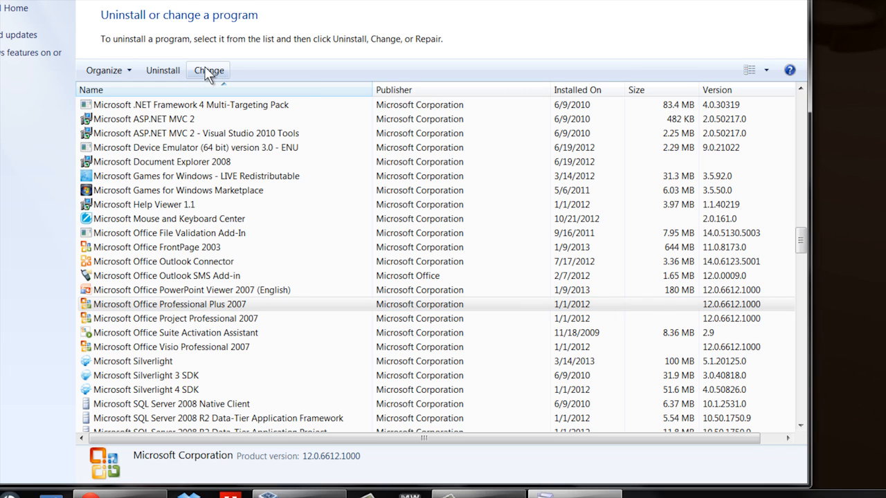
Start changing the Office installation with Add or Remove Features selected
{"action": "left_click", "coordinate": [208, 69]}
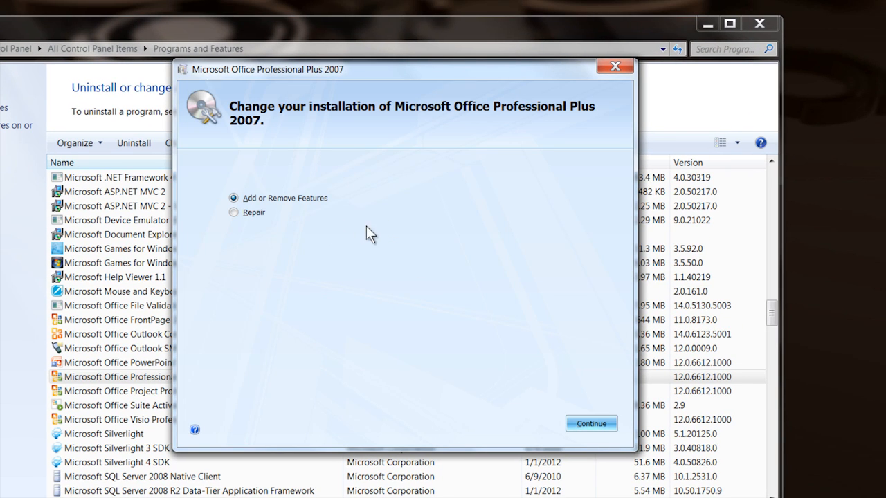
{"action": "mouse_move", "coordinate": [332, 205]}
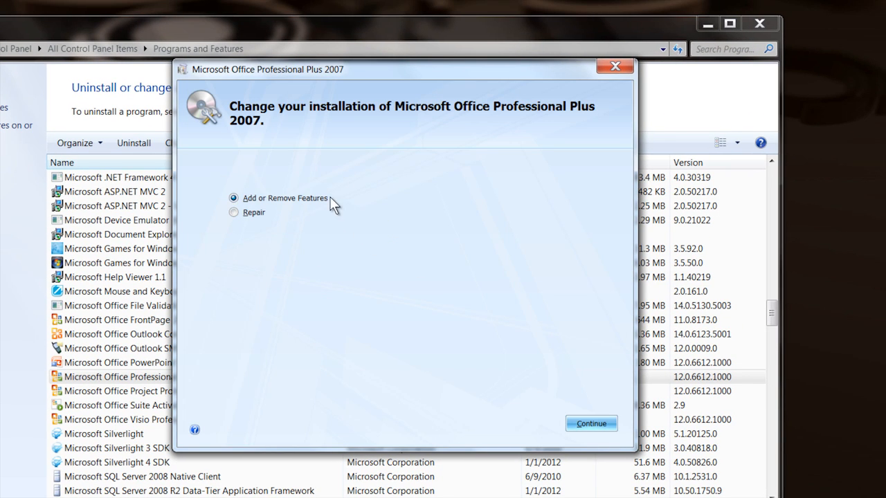
{"action": "mouse_move", "coordinate": [321, 212]}
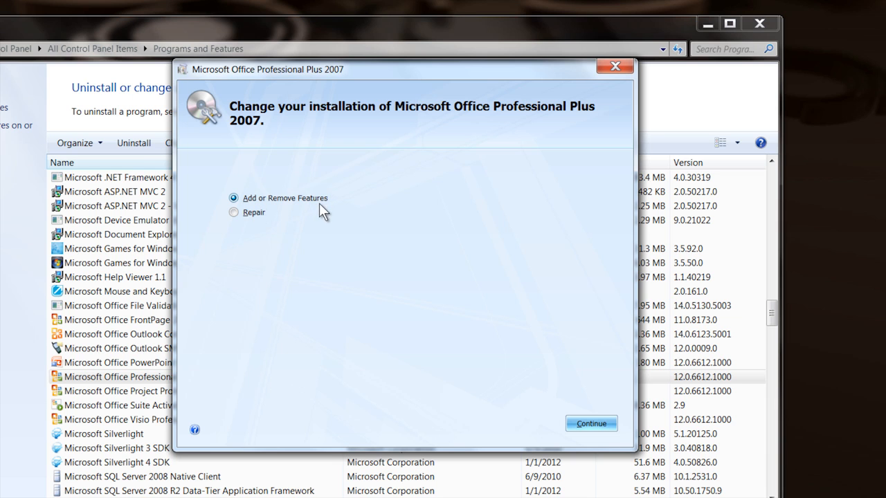
{"action": "mouse_move", "coordinate": [591, 424]}
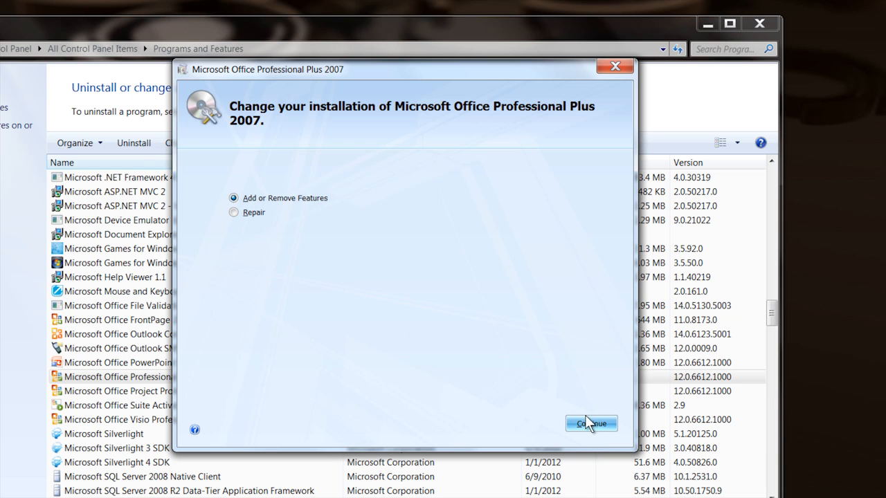
Continue to Installation Options, try Outlook as Not Available, then revert it to install
{"action": "left_click", "coordinate": [589, 424]}
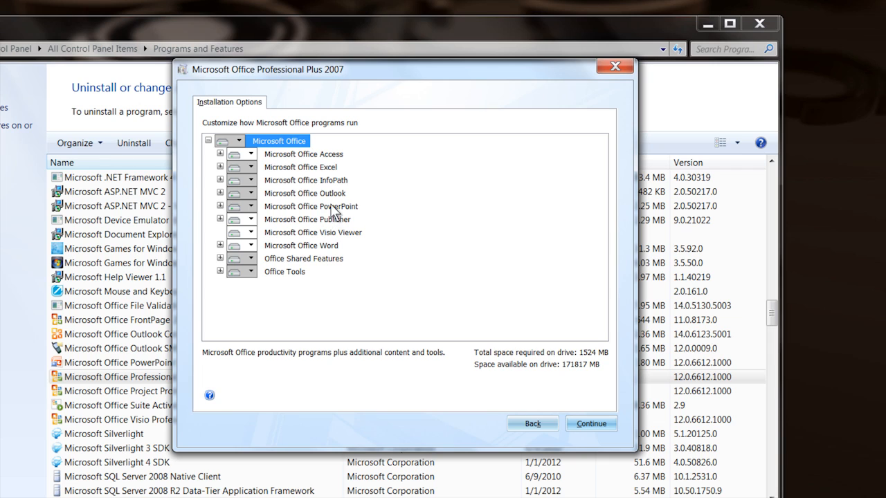
{"action": "mouse_move", "coordinate": [277, 171]}
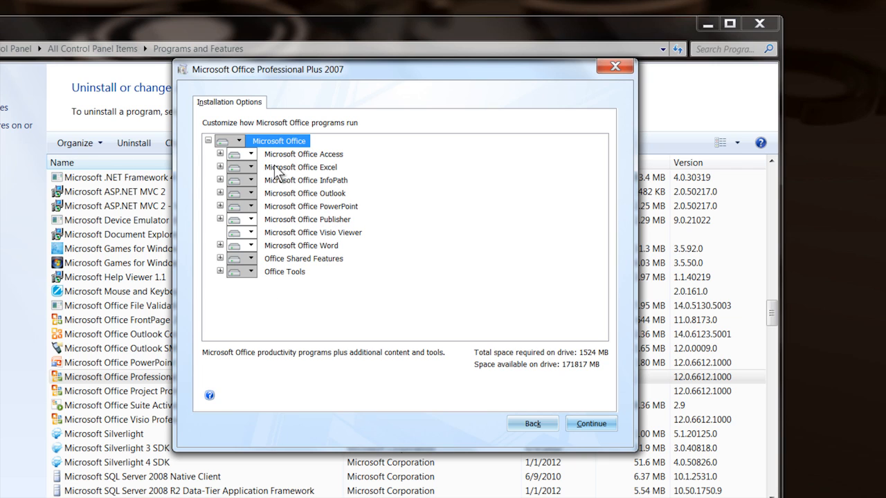
{"action": "mouse_move", "coordinate": [311, 199]}
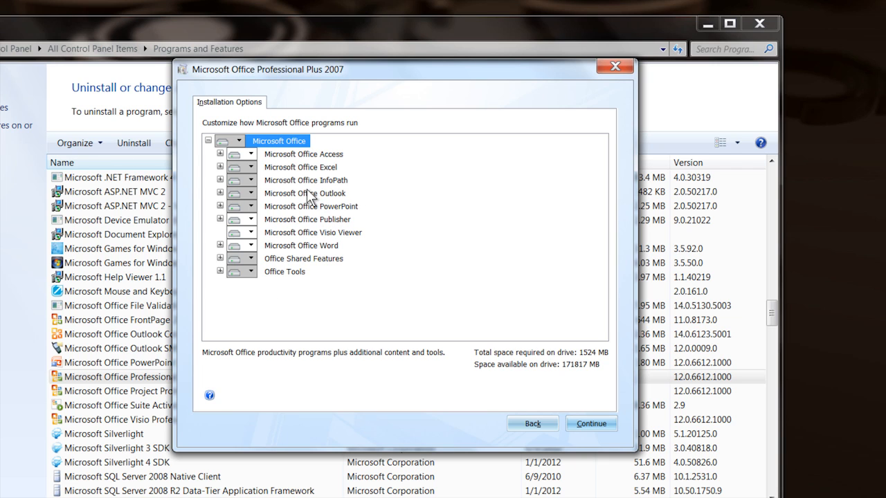
{"action": "left_click", "coordinate": [249, 194]}
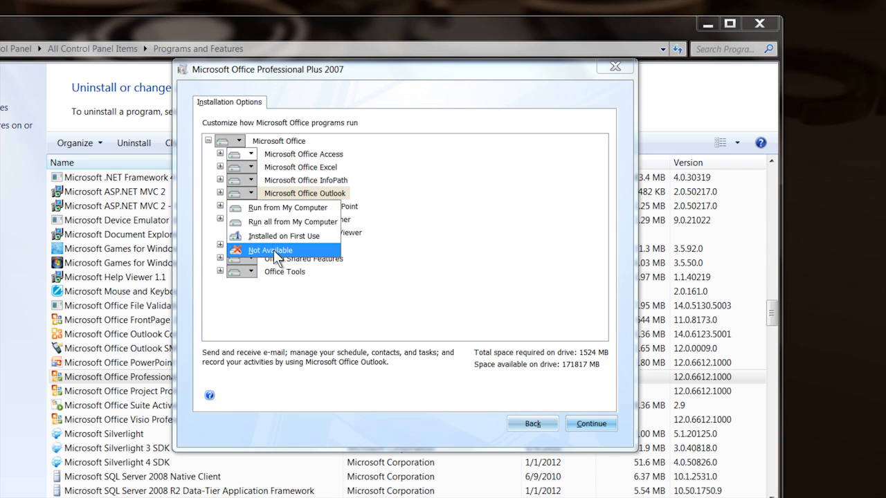
{"action": "left_click", "coordinate": [269, 251]}
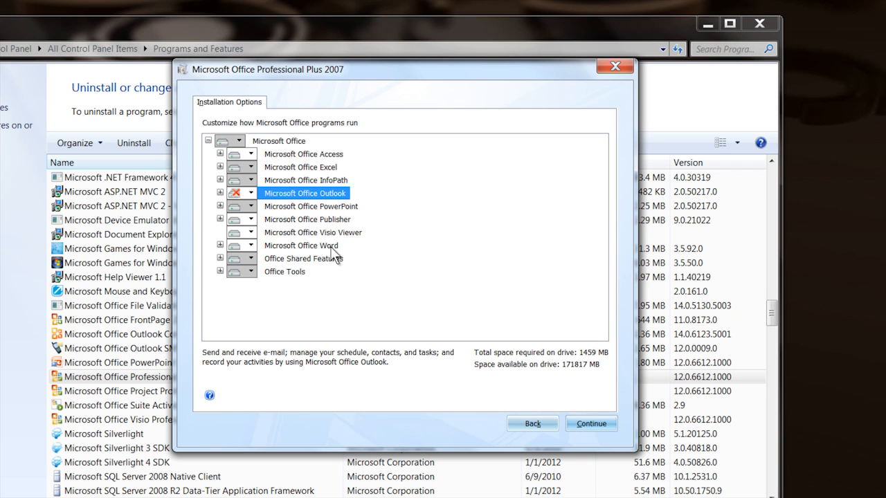
{"action": "mouse_move", "coordinate": [254, 197]}
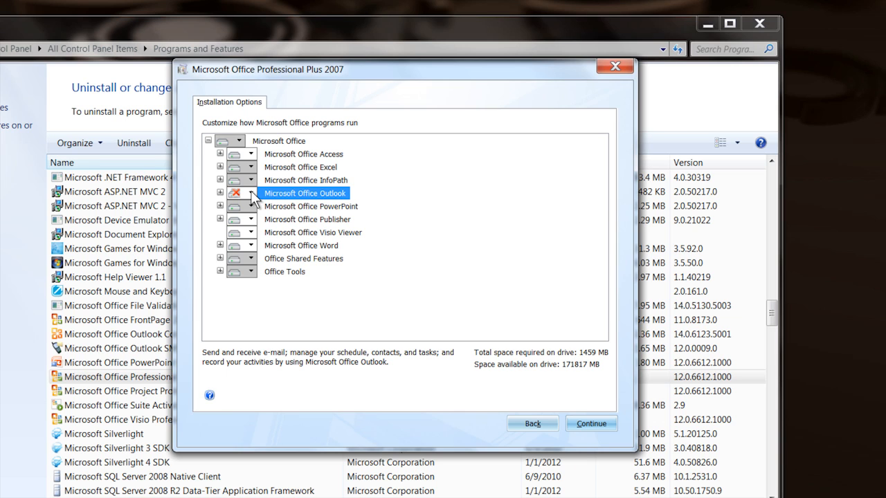
{"action": "left_click", "coordinate": [241, 194]}
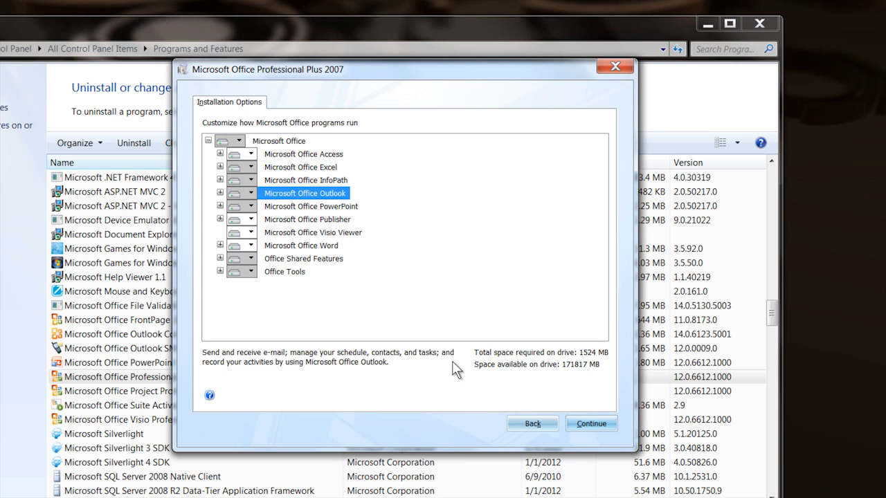
{"action": "mouse_move", "coordinate": [588, 368]}
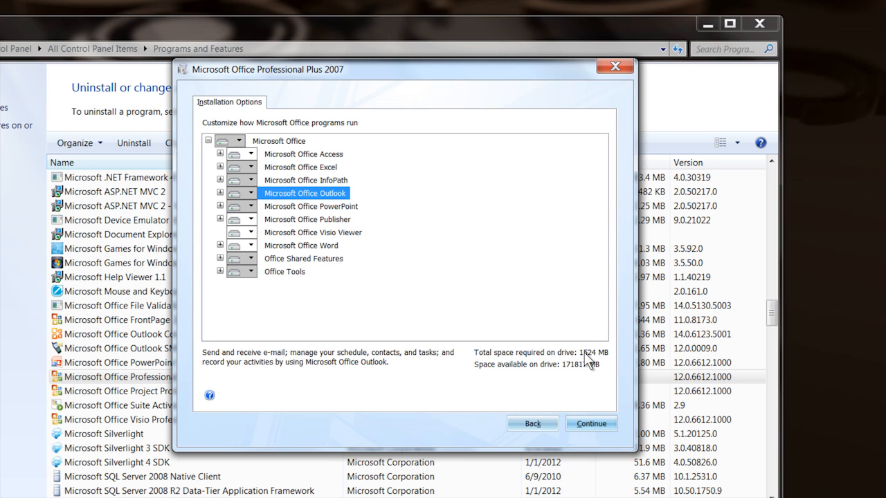
Mark Microsoft Office Outlook as Not Available so it is excluded from installation
{"action": "left_click", "coordinate": [245, 194]}
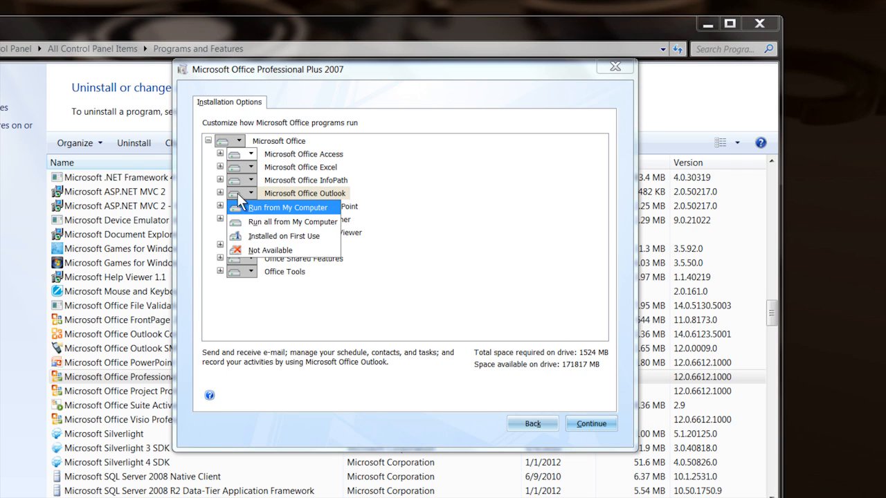
{"action": "left_click", "coordinate": [270, 249]}
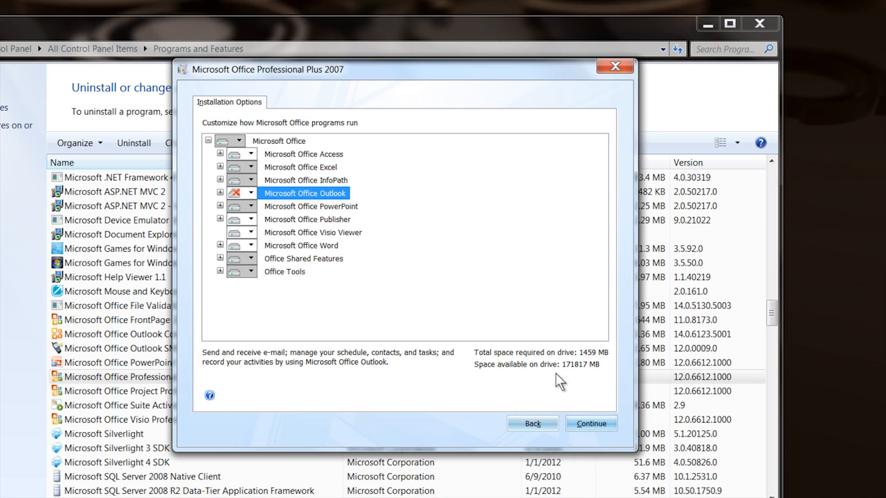
{"action": "mouse_move", "coordinate": [540, 299]}
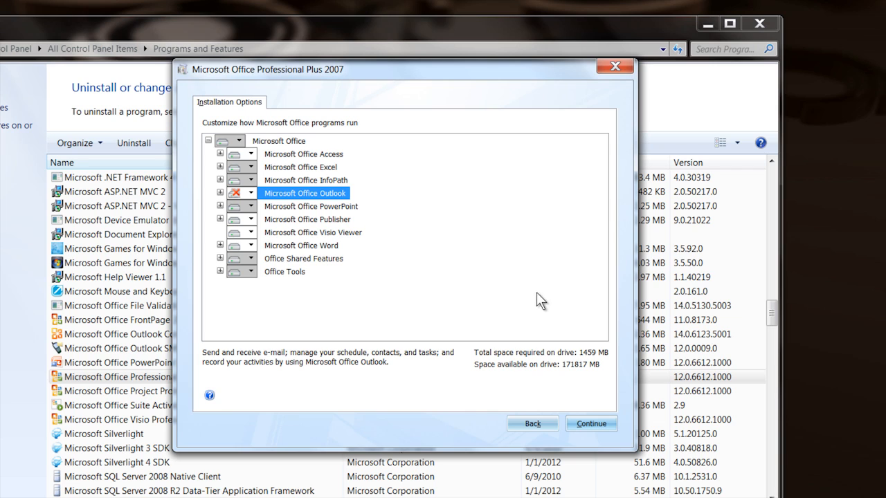
{"action": "mouse_move", "coordinate": [533, 260]}
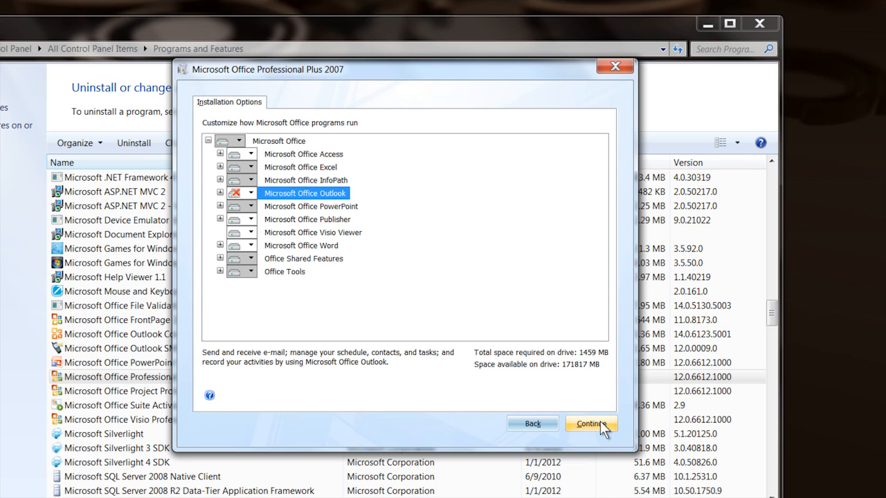
{"action": "mouse_move", "coordinate": [598, 409]}
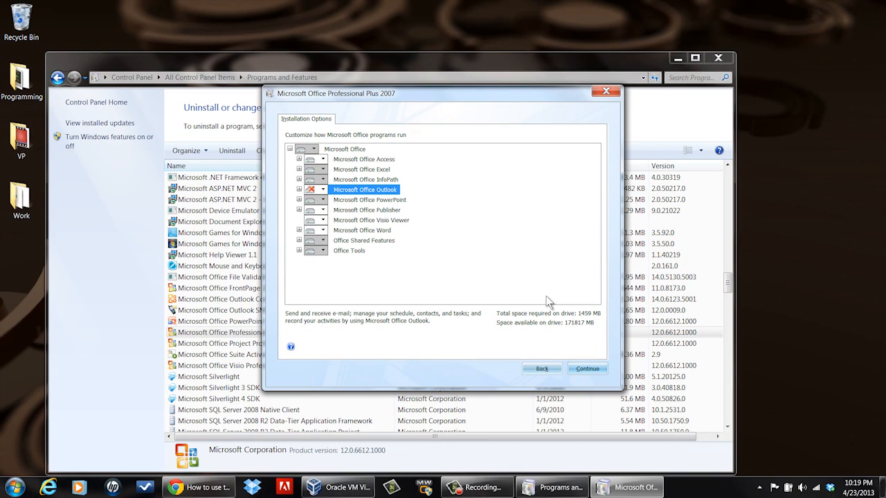
{"action": "mouse_move", "coordinate": [523, 246]}
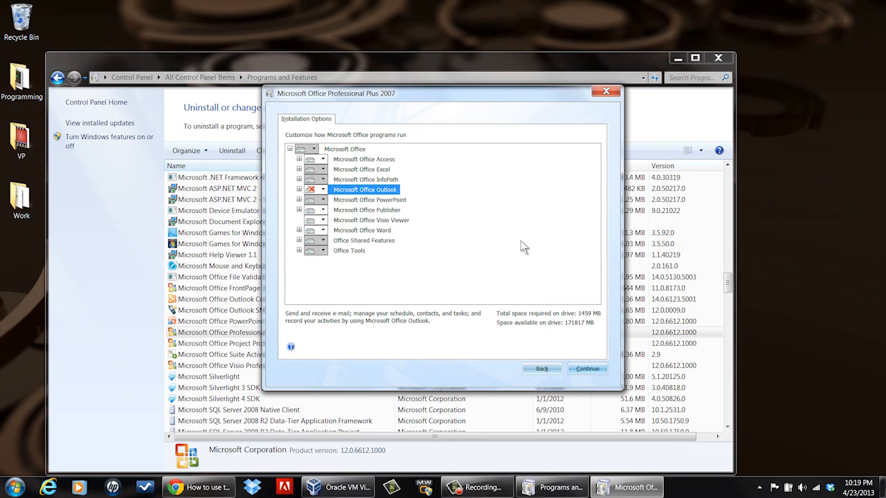